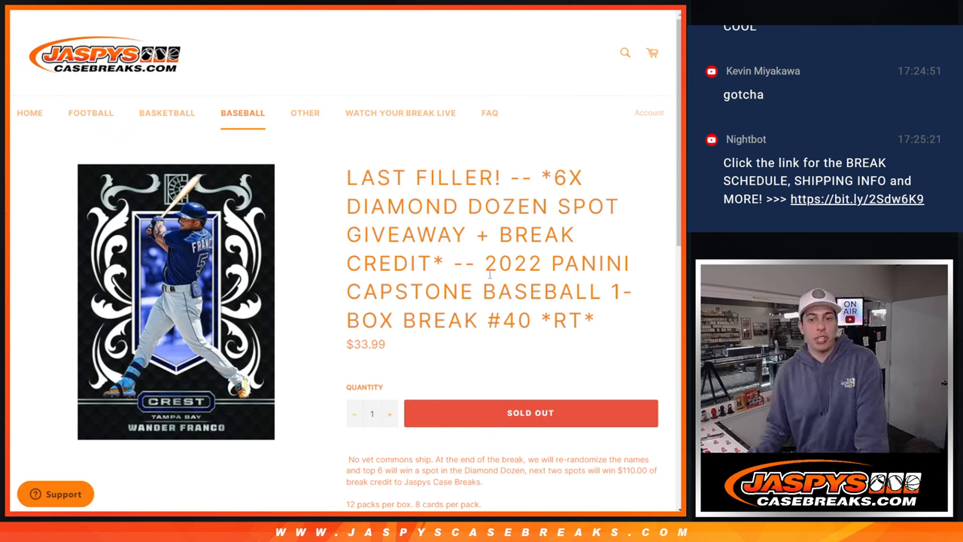
Randomize the entered 30-name participant list, repeating with Again! until nine shuffles are reported.
{"action": "left_click_drag", "start_coordinate": [488, 263], "coordinate": [595, 320]}
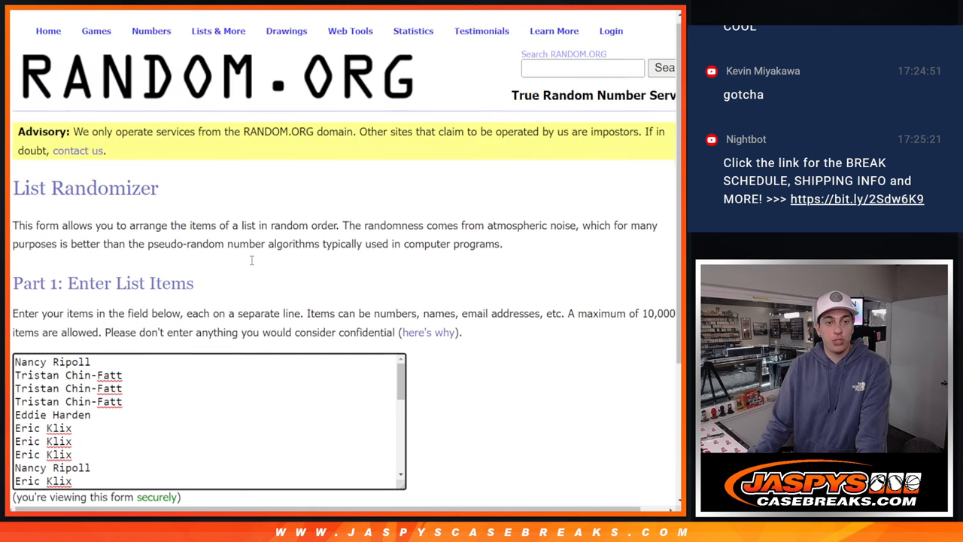
{"action": "scroll", "scroll_direction": "down", "scroll_amount": 3}
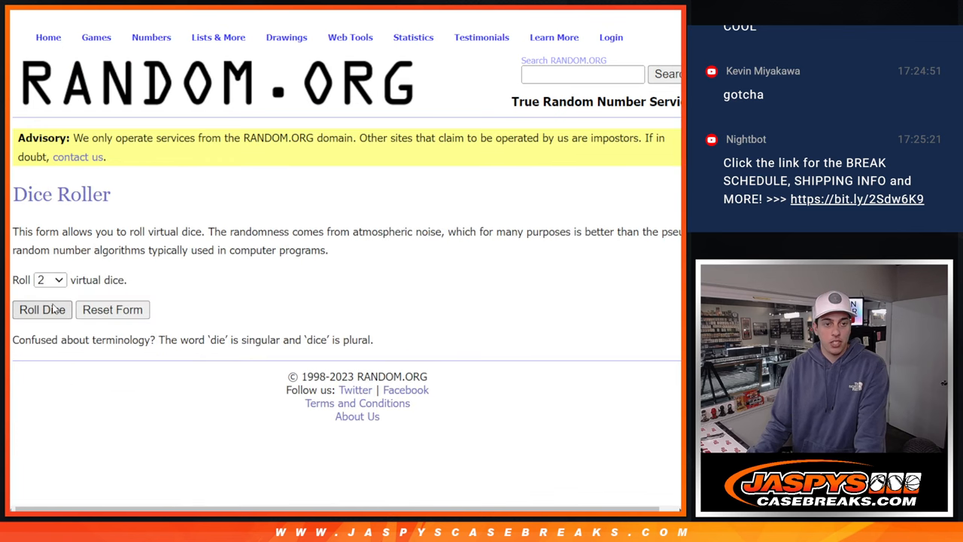
{"action": "left_click", "coordinate": [42, 310]}
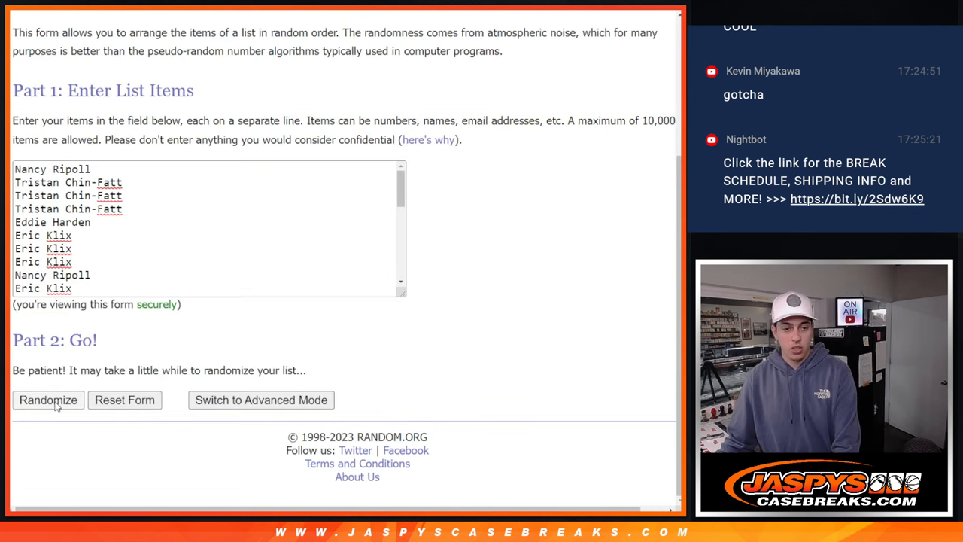
{"action": "left_click", "coordinate": [47, 400]}
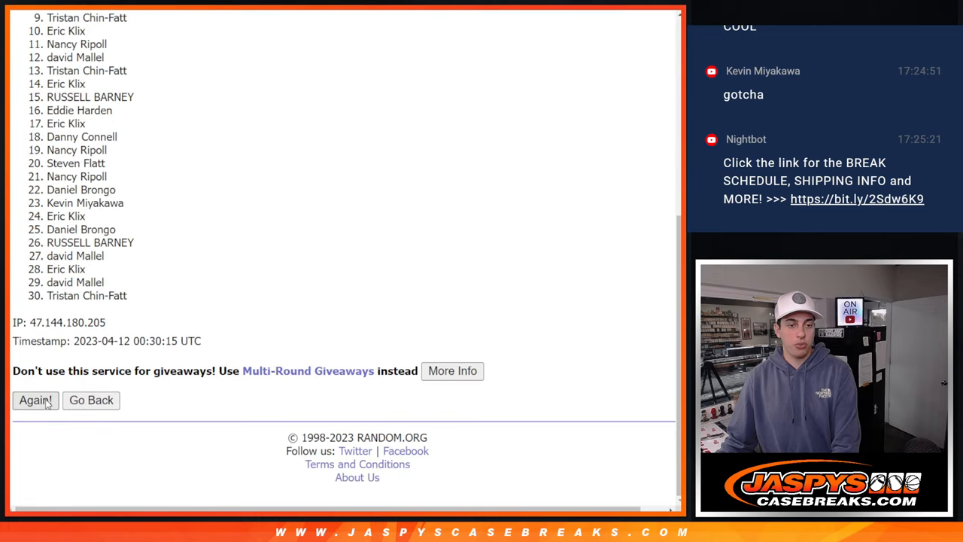
{"action": "left_click", "coordinate": [34, 400]}
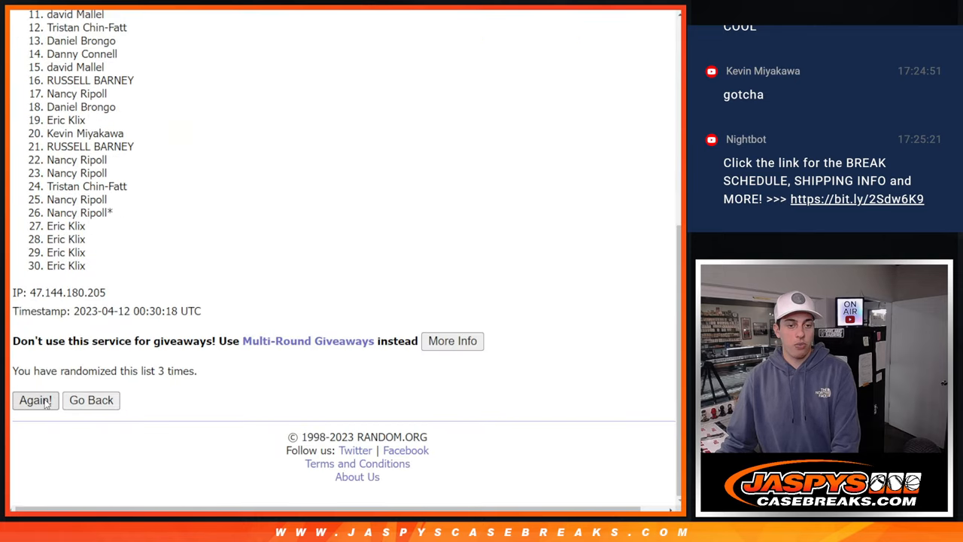
{"action": "left_click", "coordinate": [35, 400]}
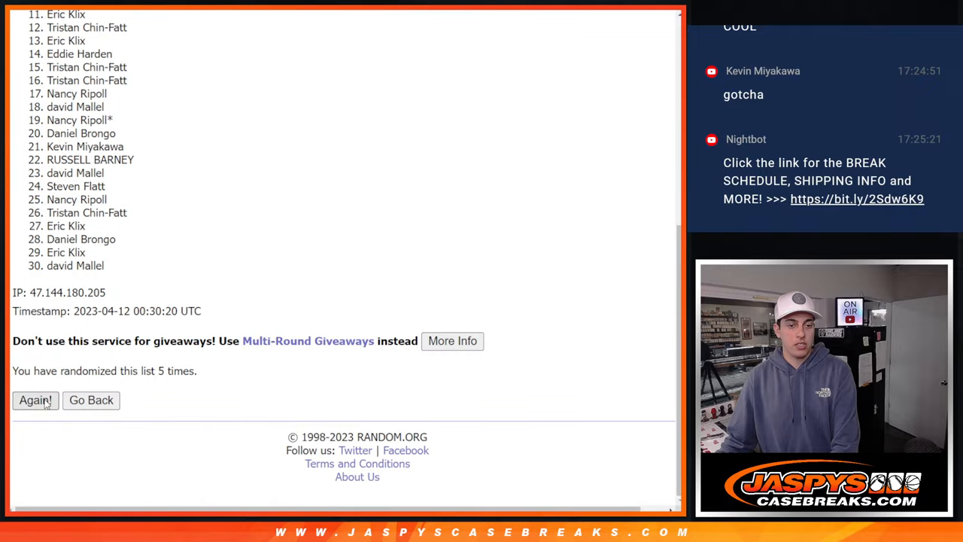
{"action": "left_click", "coordinate": [35, 400]}
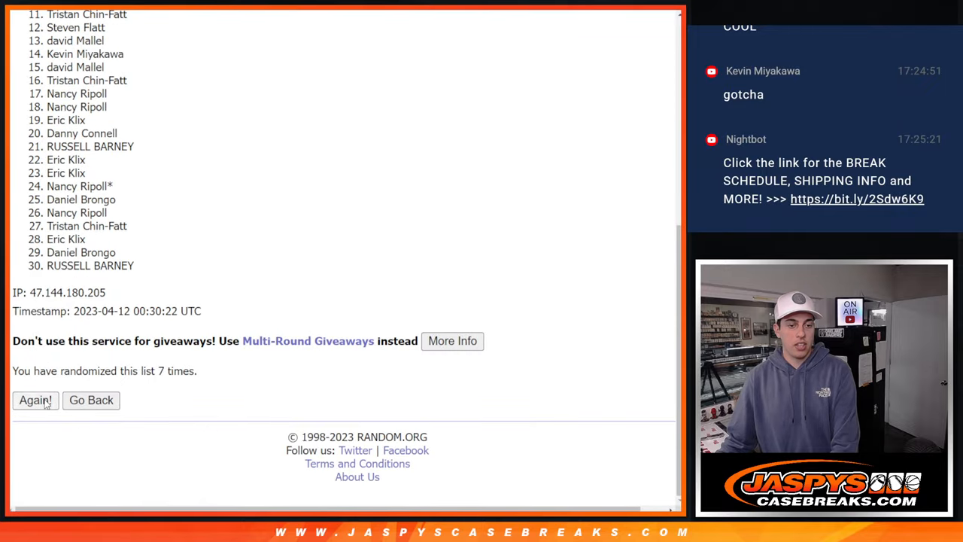
{"action": "left_click", "coordinate": [35, 399]}
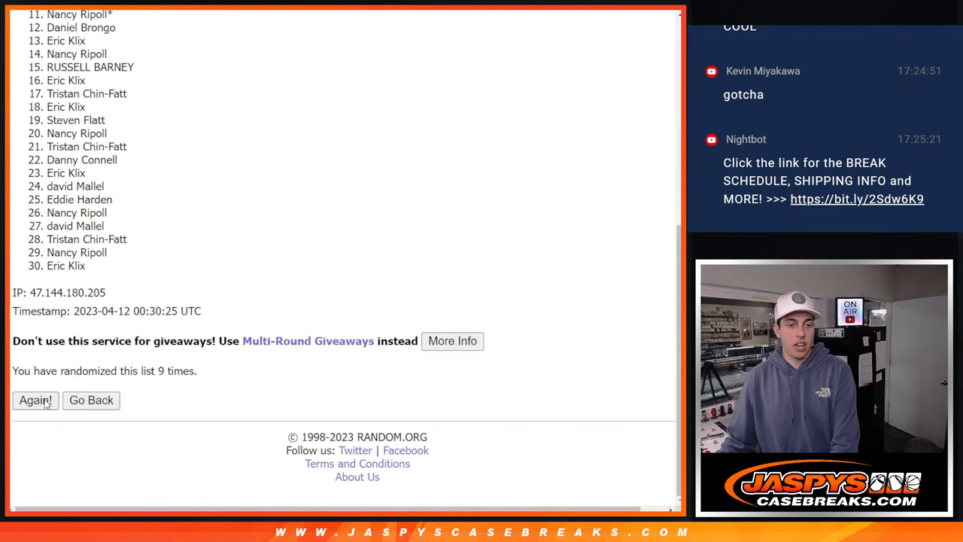
{"action": "left_click", "coordinate": [35, 399]}
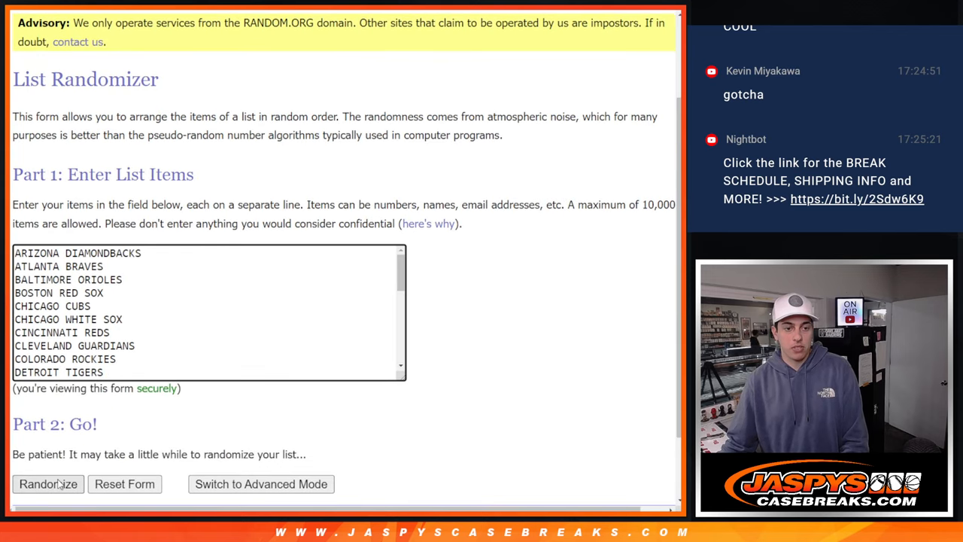
Reshuffle the baseball team list until KANSAS CITY ROYALS leads, then select the final order.
{"action": "left_click", "coordinate": [47, 484]}
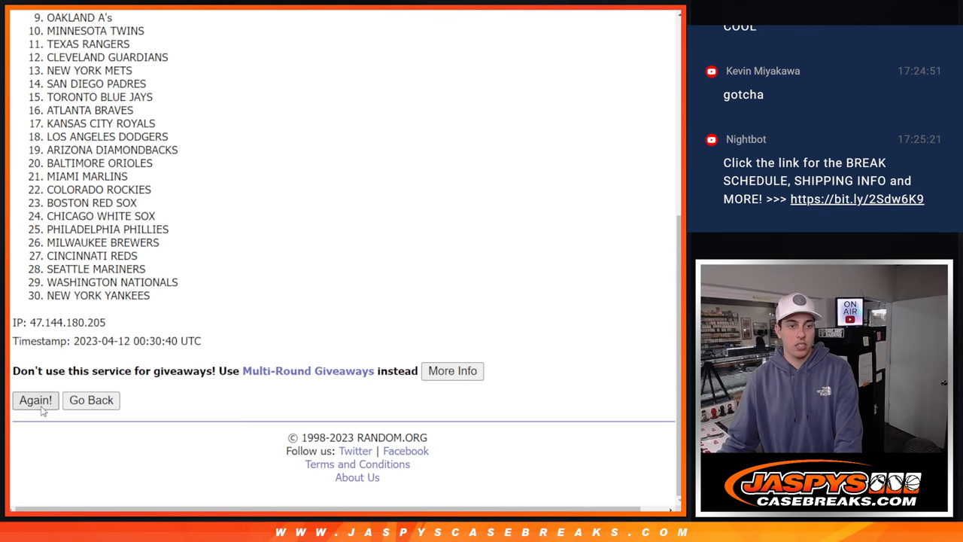
{"action": "left_click", "coordinate": [36, 400]}
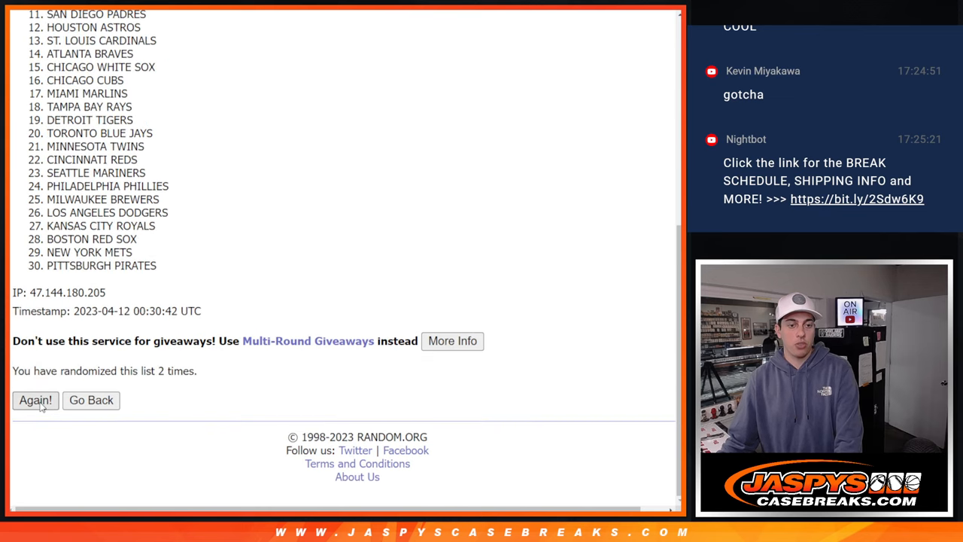
{"action": "left_click", "coordinate": [36, 400]}
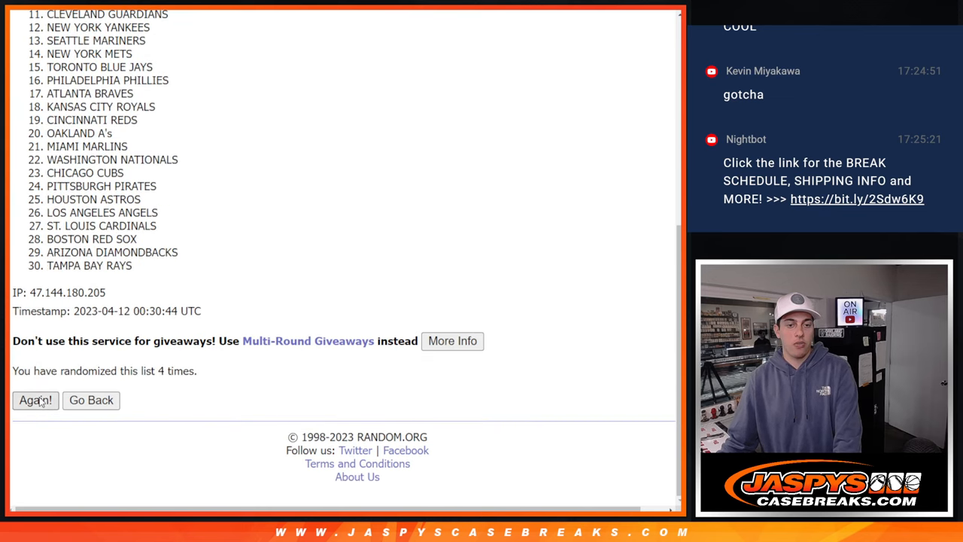
{"action": "left_click", "coordinate": [34, 400]}
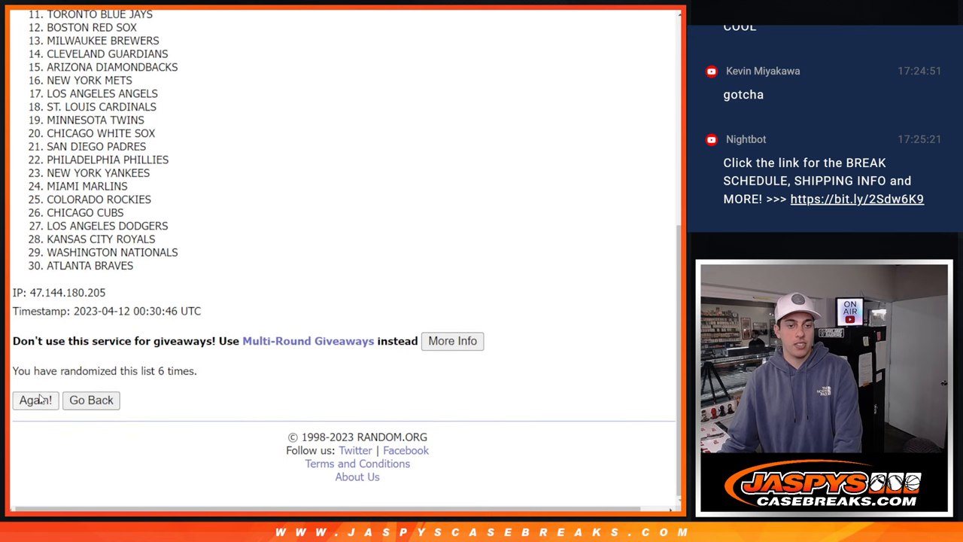
{"action": "left_click", "coordinate": [35, 400]}
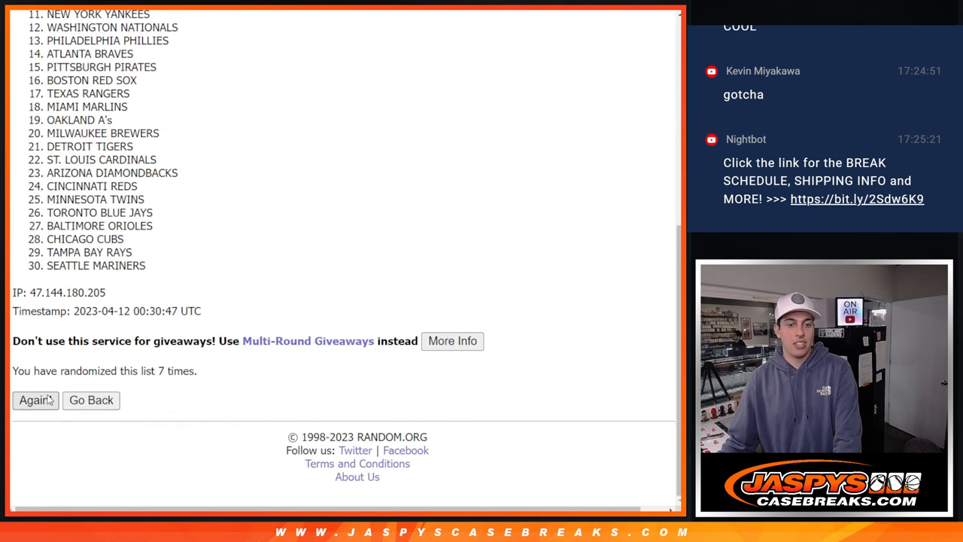
{"action": "left_click", "coordinate": [34, 400]}
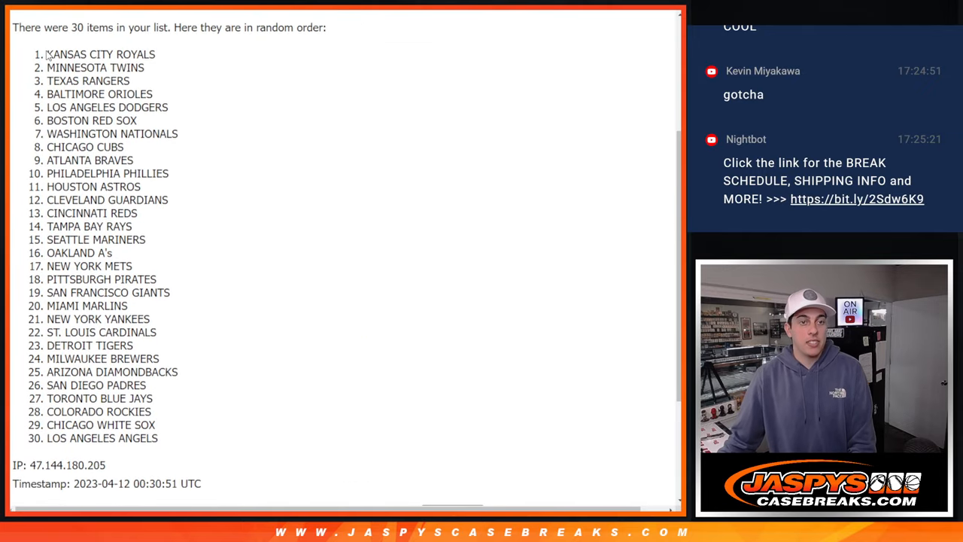
{"action": "left_click_drag", "start_coordinate": [46, 54], "coordinate": [158, 438]}
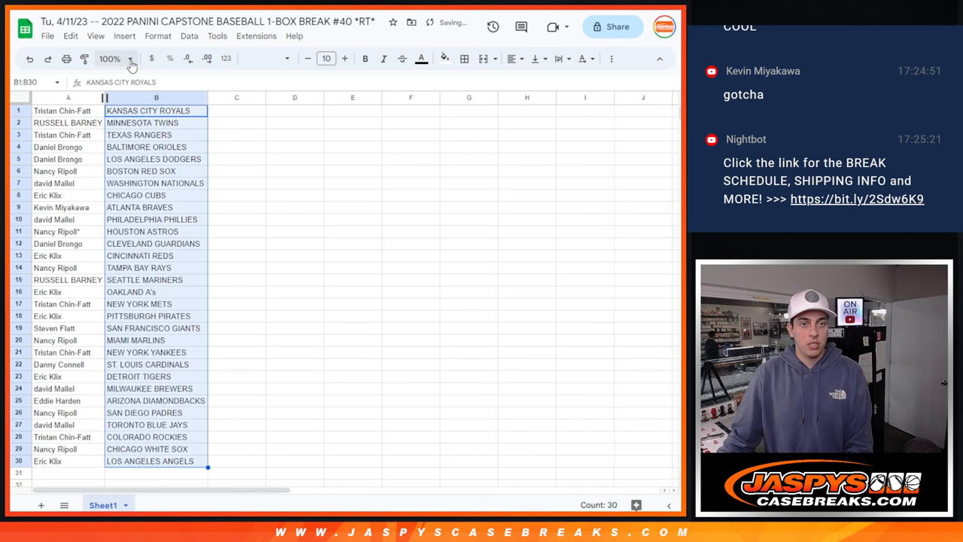
{"action": "left_click", "coordinate": [110, 58]}
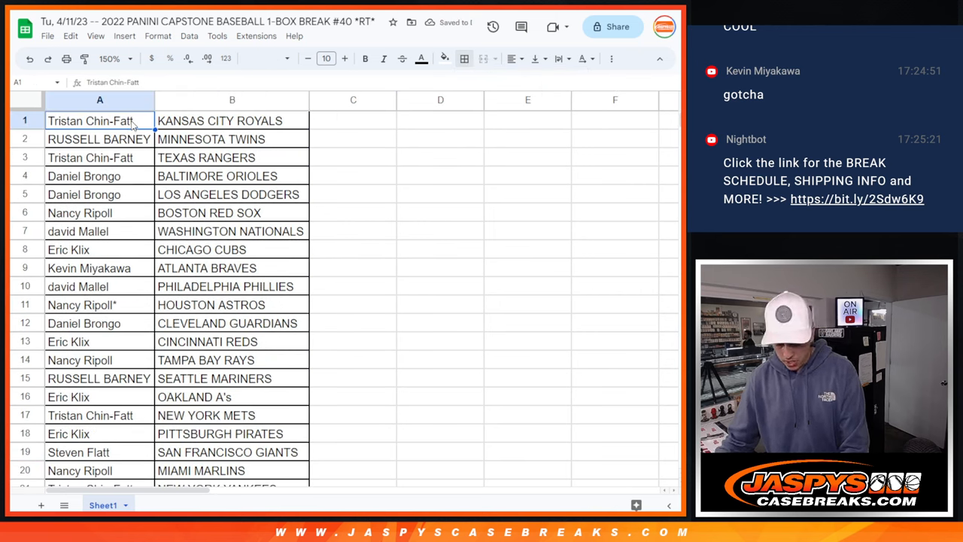
{"action": "left_click", "coordinate": [99, 138]}
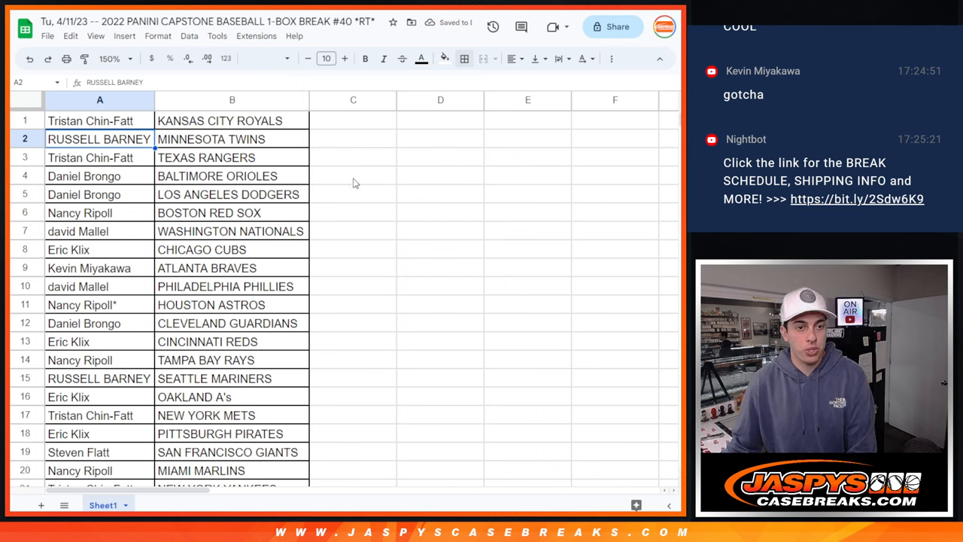
{"action": "left_click", "coordinate": [83, 175]}
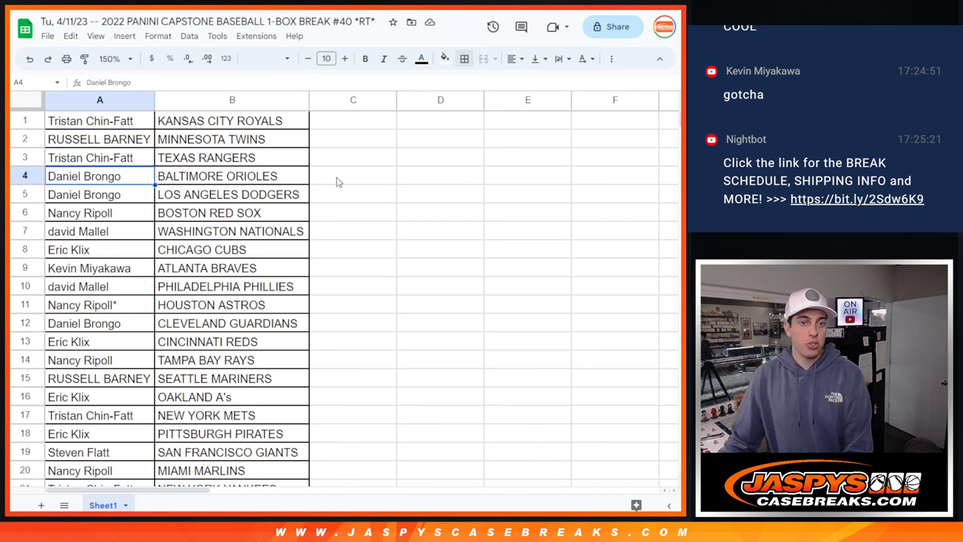
{"action": "left_click", "coordinate": [80, 212]}
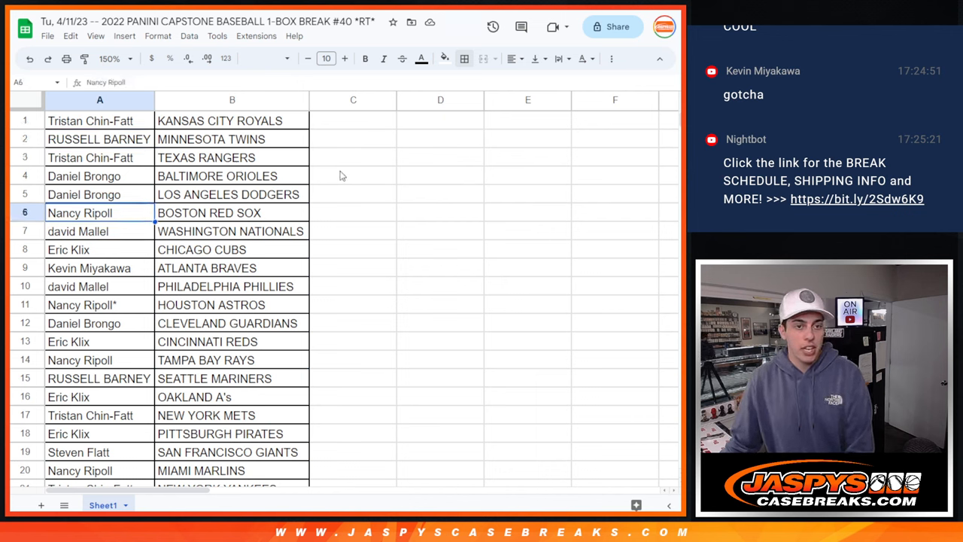
{"action": "left_click", "coordinate": [77, 231]}
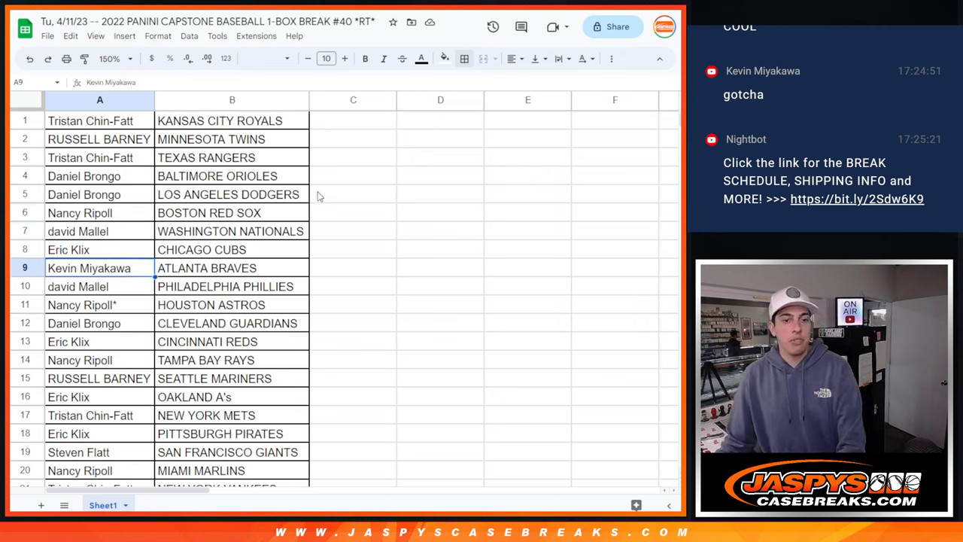
Review the participant names in rows 11 through 19.
{"action": "left_click", "coordinate": [100, 305]}
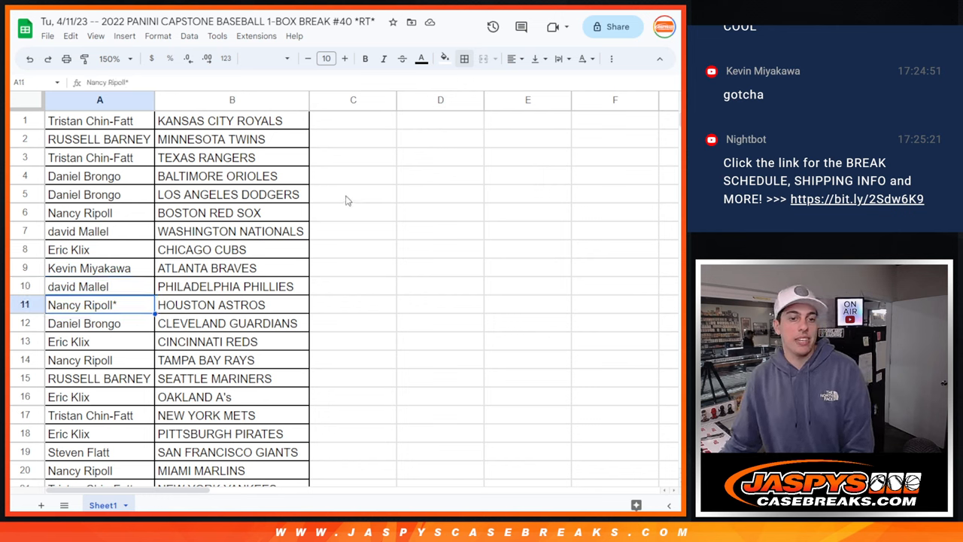
{"action": "left_click", "coordinate": [100, 323]}
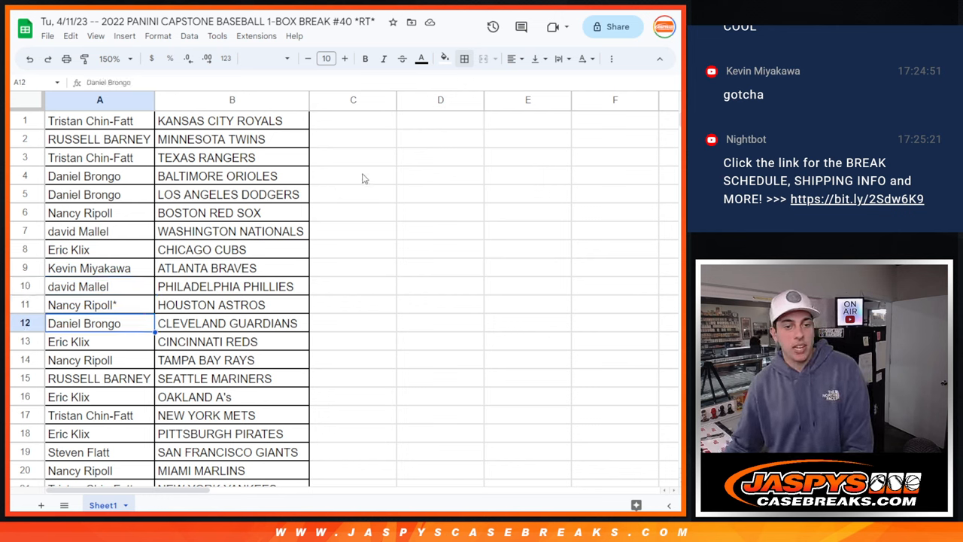
{"action": "left_click", "coordinate": [99, 341]}
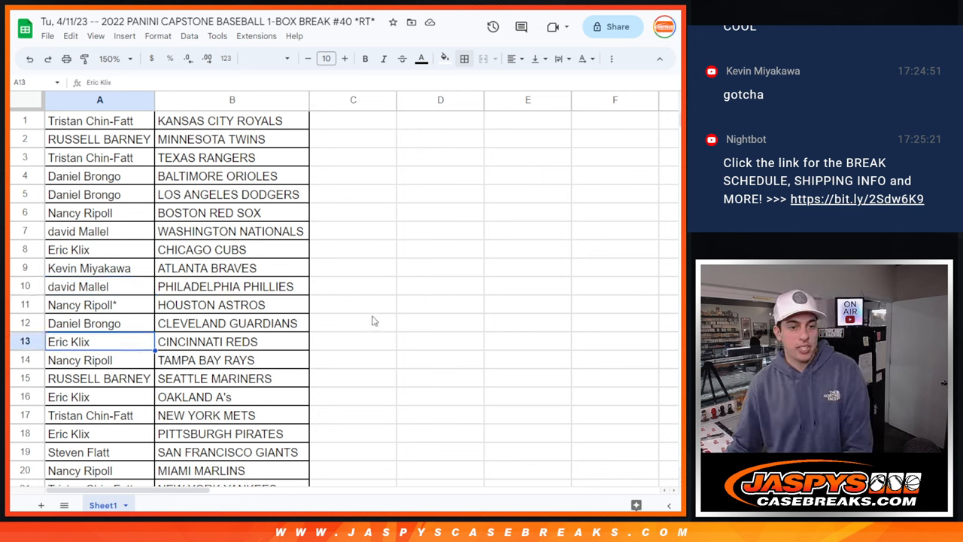
{"action": "left_click", "coordinate": [99, 378]}
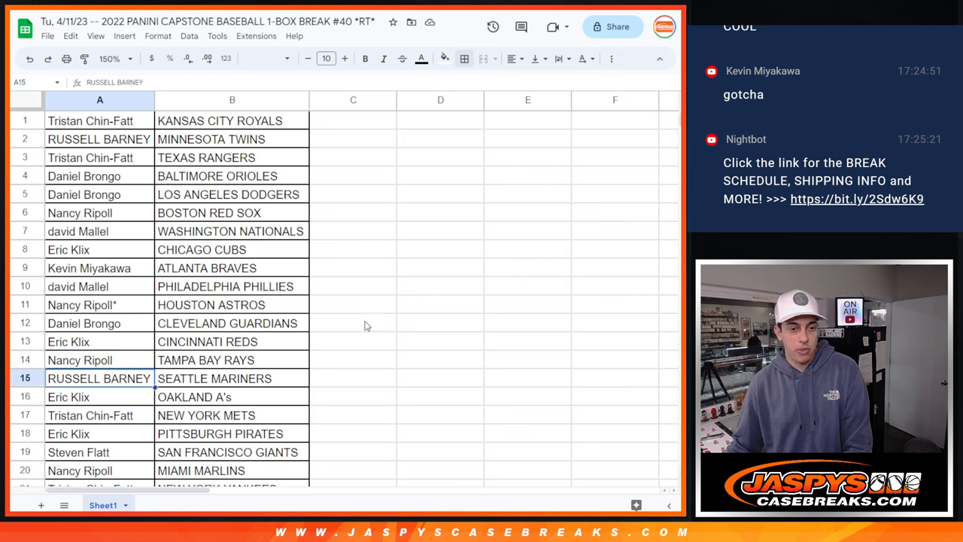
{"action": "left_click", "coordinate": [99, 415]}
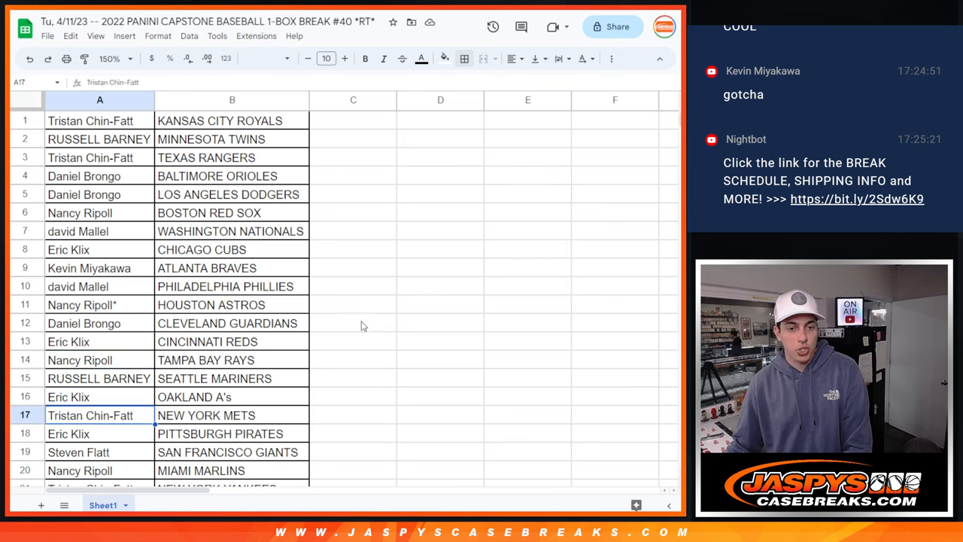
{"action": "left_click", "coordinate": [99, 451]}
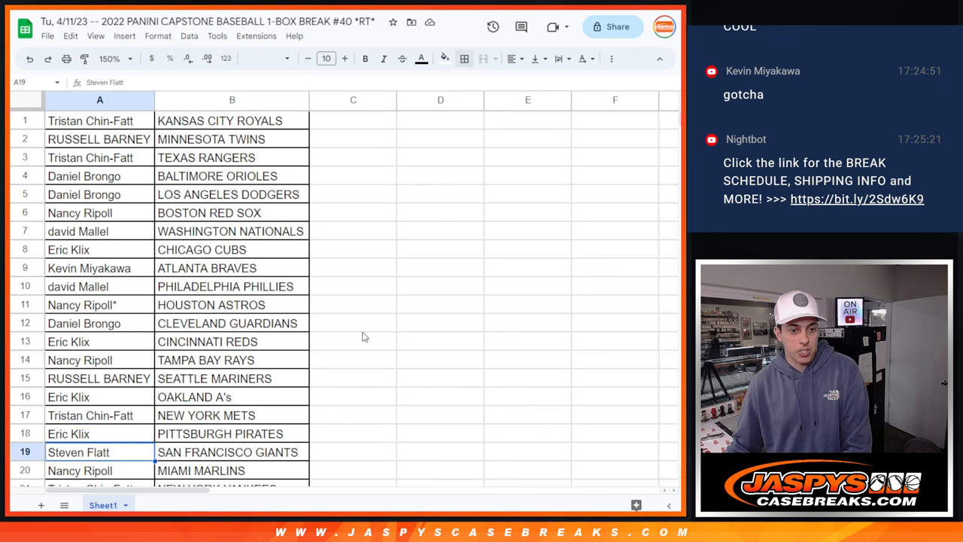
Review participants in rows 22 through 29, then bring up the column B options.
{"action": "scroll", "scroll_direction": "down", "scroll_amount": 3}
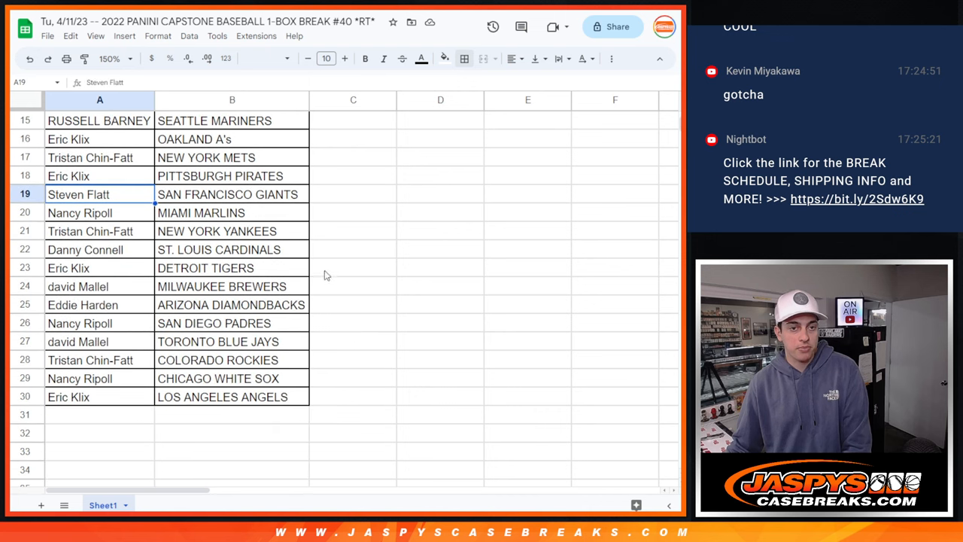
{"action": "left_click", "coordinate": [98, 231]}
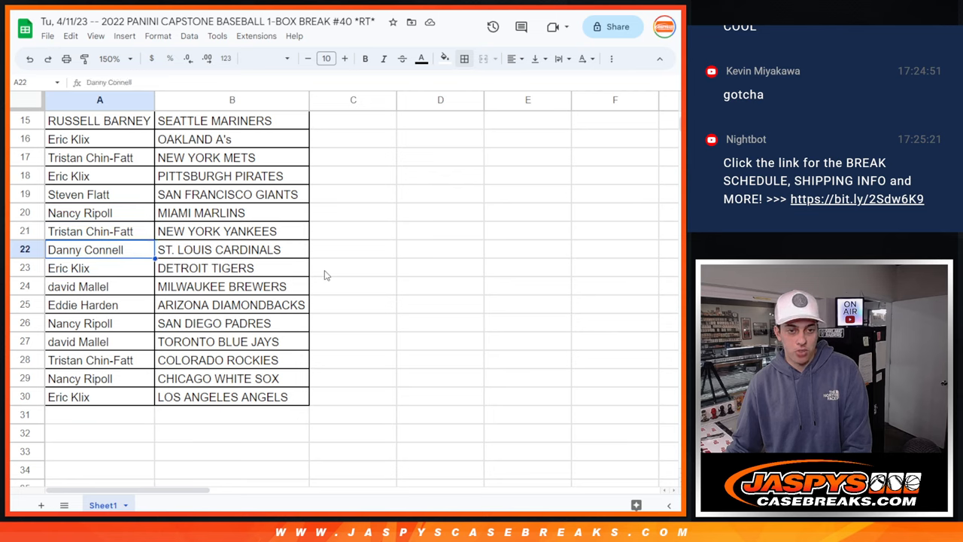
{"action": "left_click", "coordinate": [77, 286]}
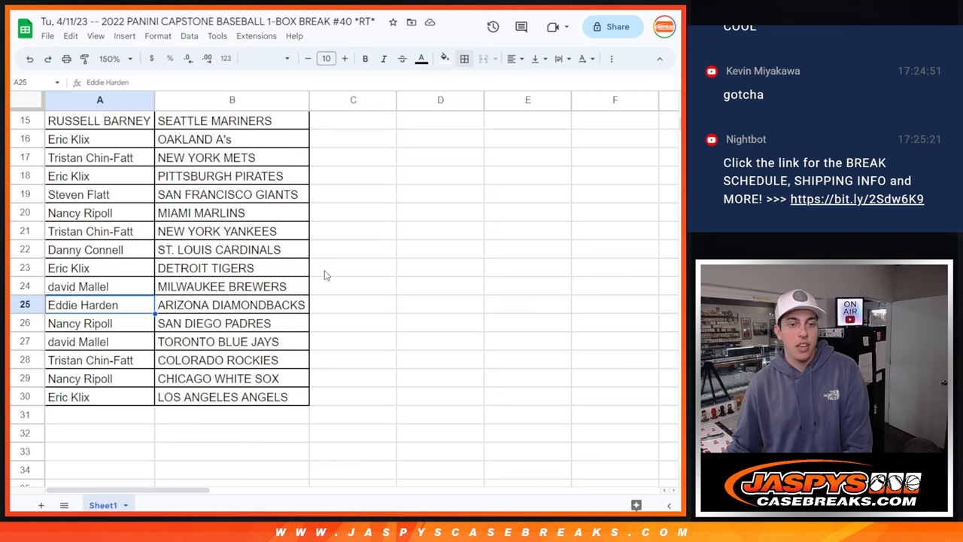
{"action": "left_click", "coordinate": [78, 341]}
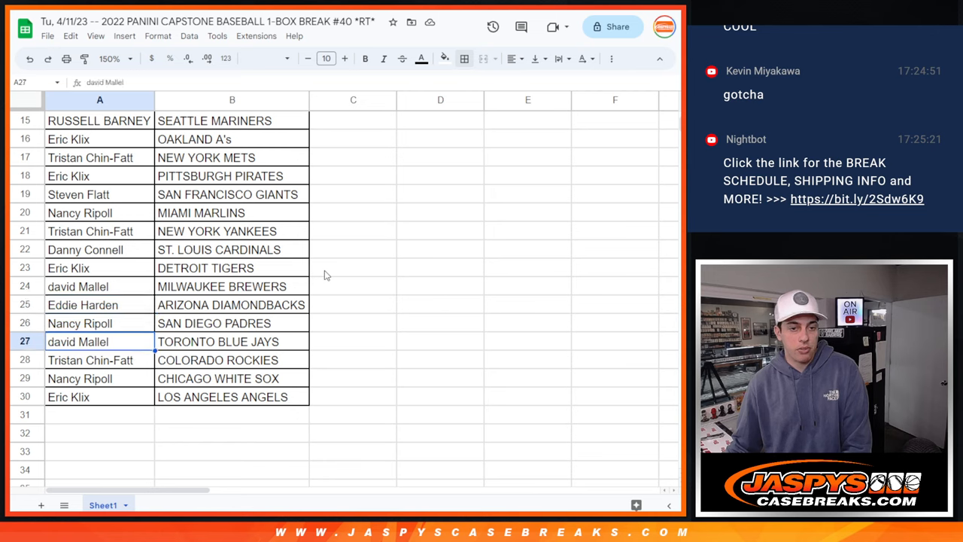
{"action": "left_click", "coordinate": [80, 378]}
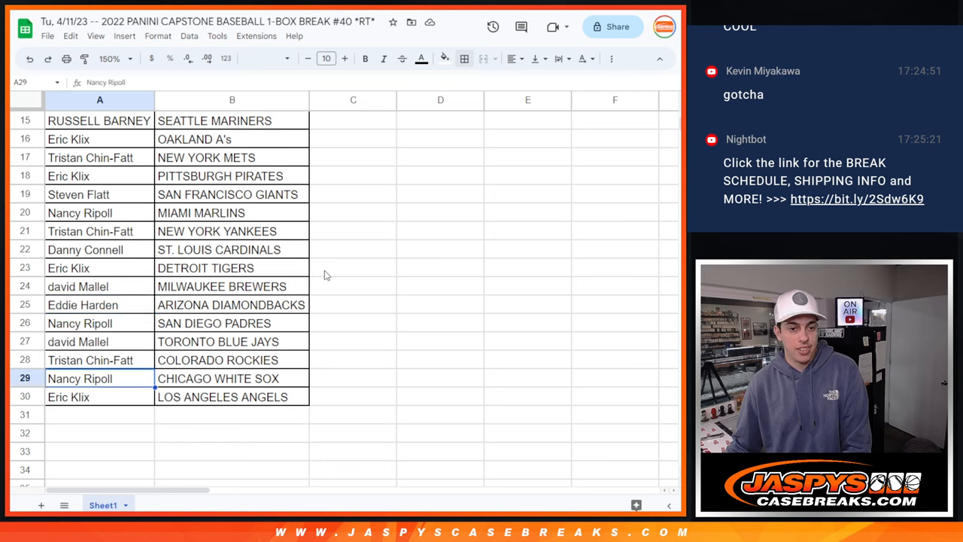
{"action": "left_click", "coordinate": [98, 396]}
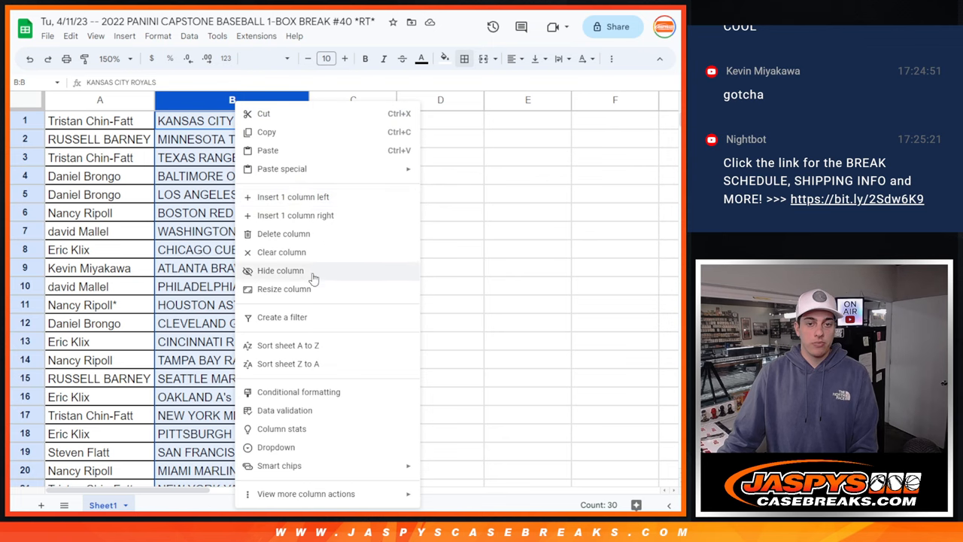
Sort the sheet A to Z by team and print it with the workbook title header.
{"action": "left_click", "coordinate": [288, 345]}
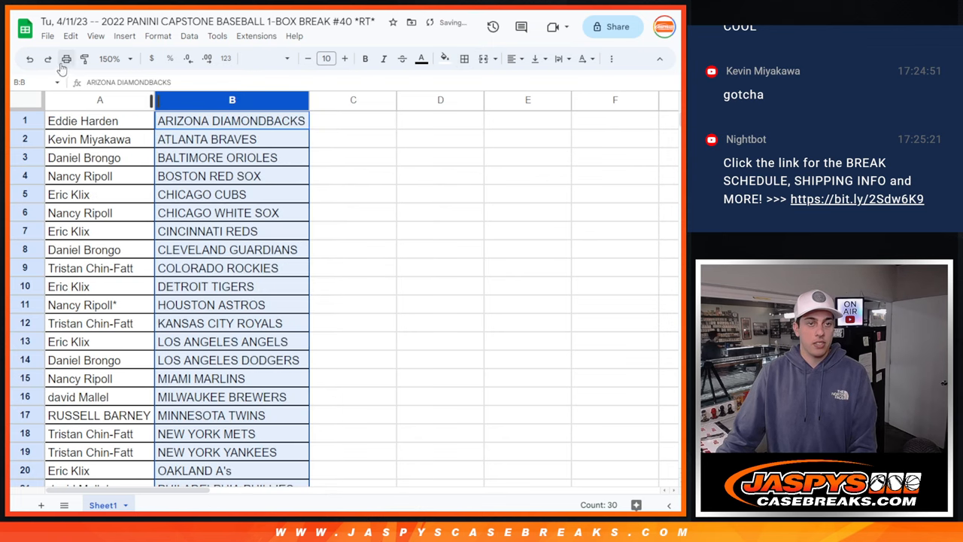
{"action": "left_click", "coordinate": [65, 59]}
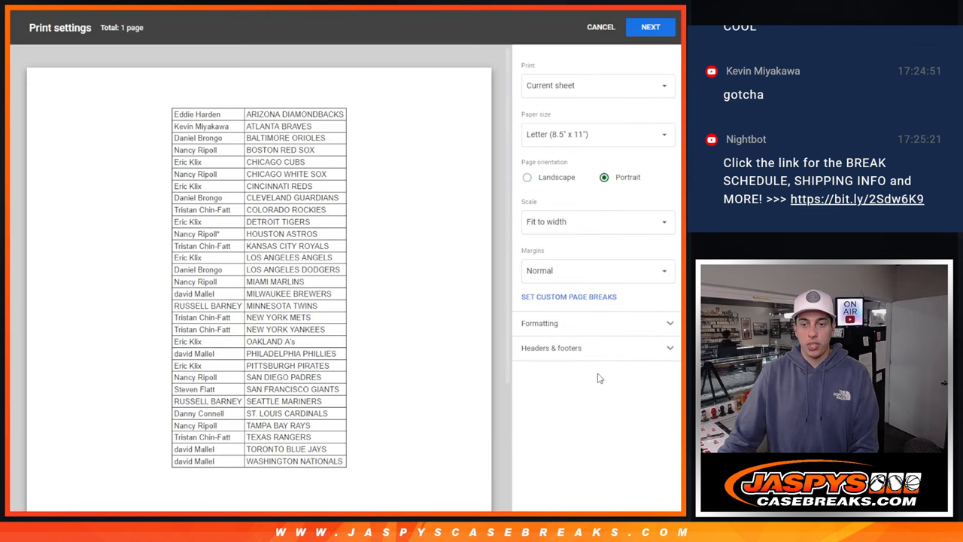
{"action": "left_click", "coordinate": [551, 348]}
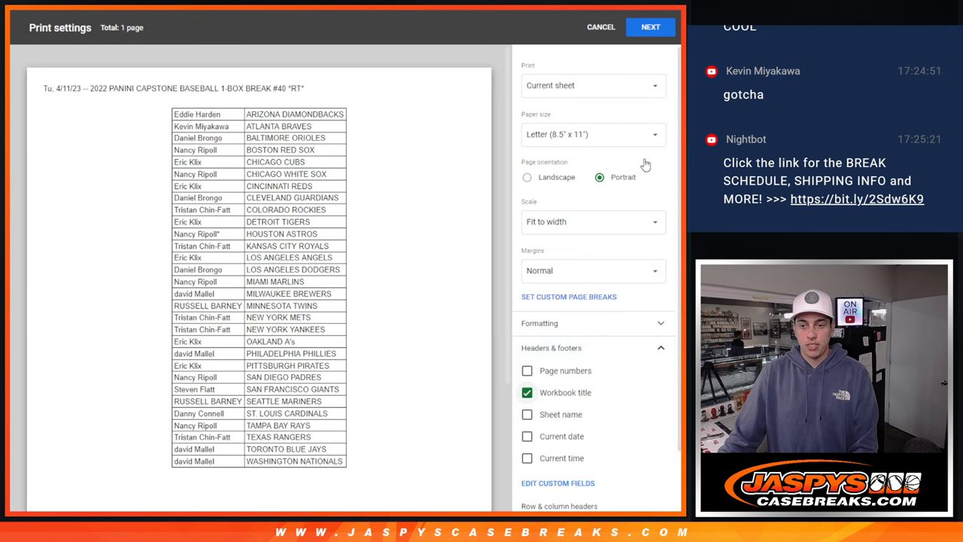
{"action": "left_click", "coordinate": [650, 27]}
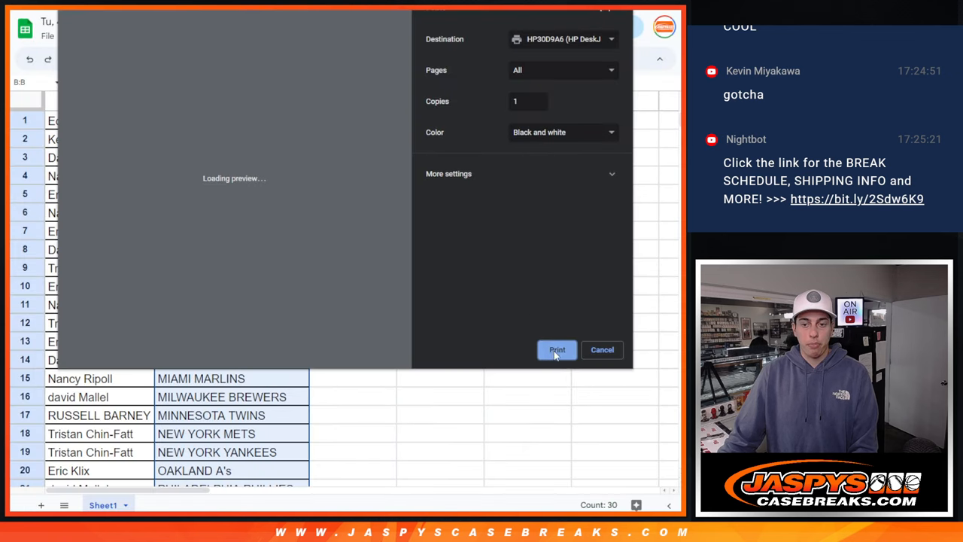
{"action": "left_click", "coordinate": [557, 349]}
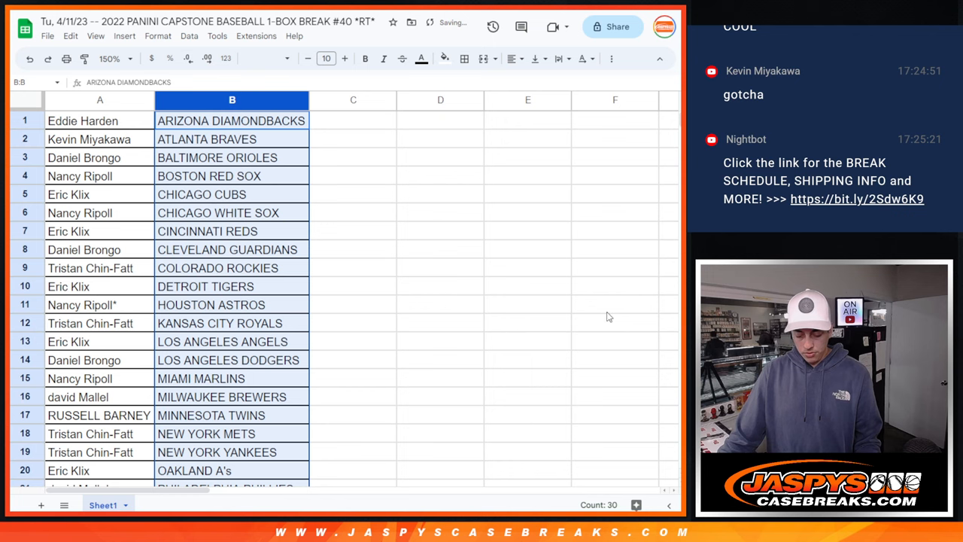
{"action": "mouse_move", "coordinate": [615, 311]}
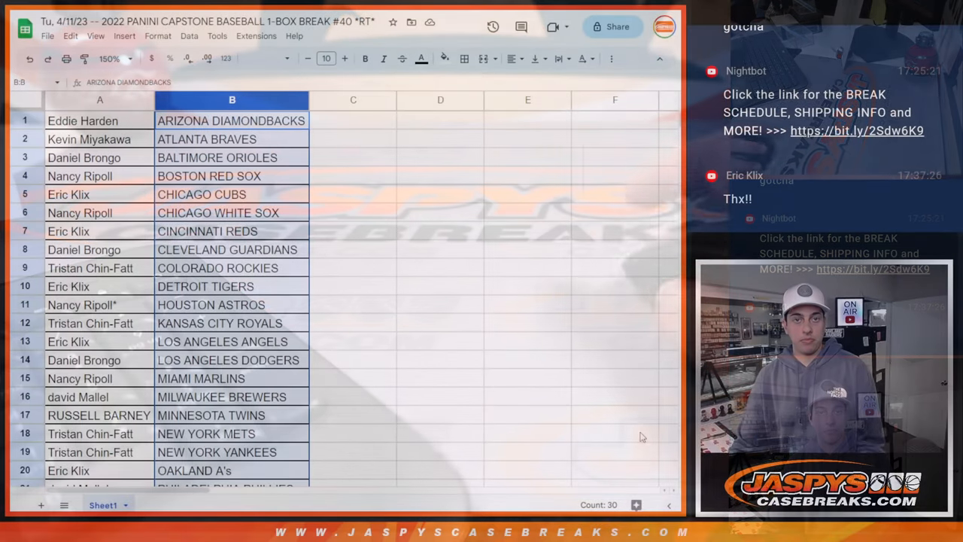
{"action": "left_click", "coordinate": [99, 120]}
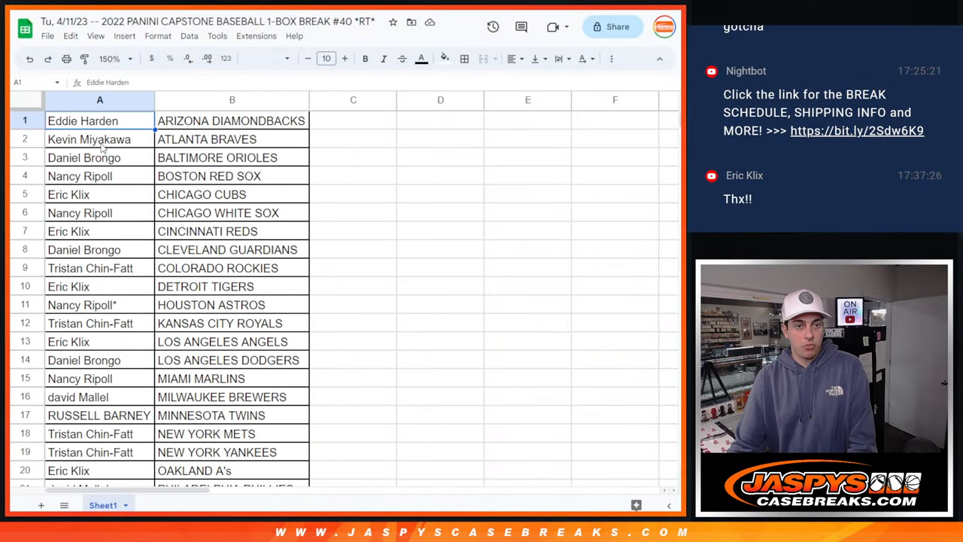
{"action": "scroll", "scroll_direction": "down", "scroll_amount": 3}
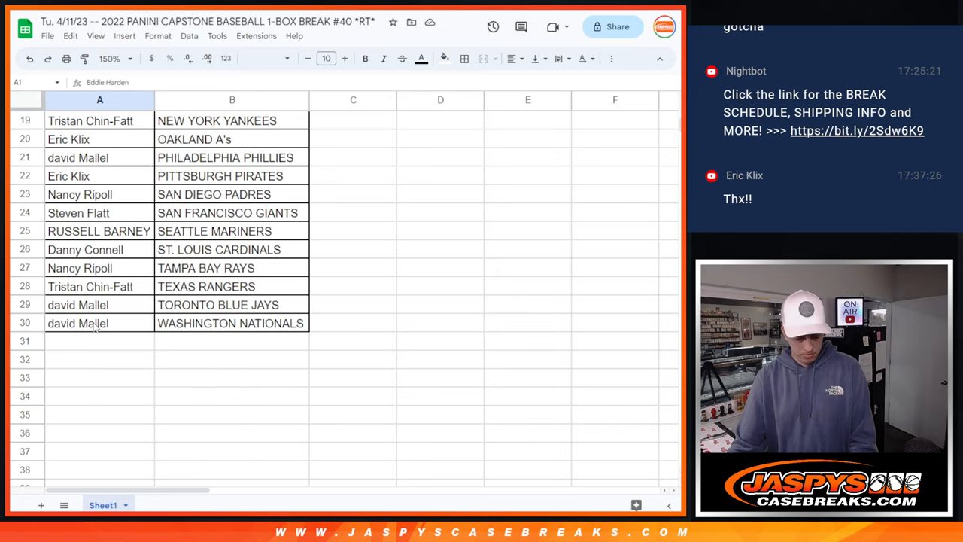
{"action": "left_click", "coordinate": [100, 100]}
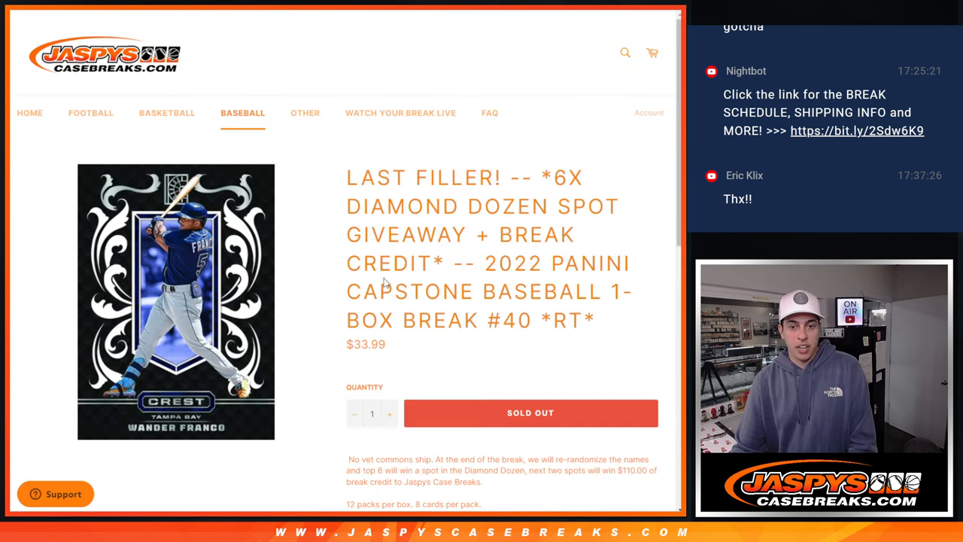
{"action": "scroll", "scroll_direction": "down", "scroll_amount": 3}
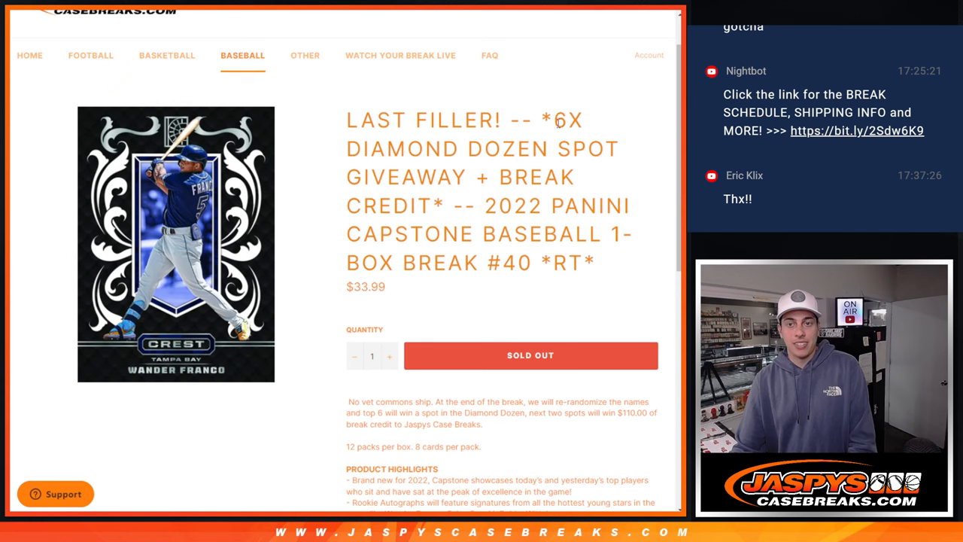
{"action": "left_click_drag", "start_coordinate": [553, 119], "coordinate": [591, 149]}
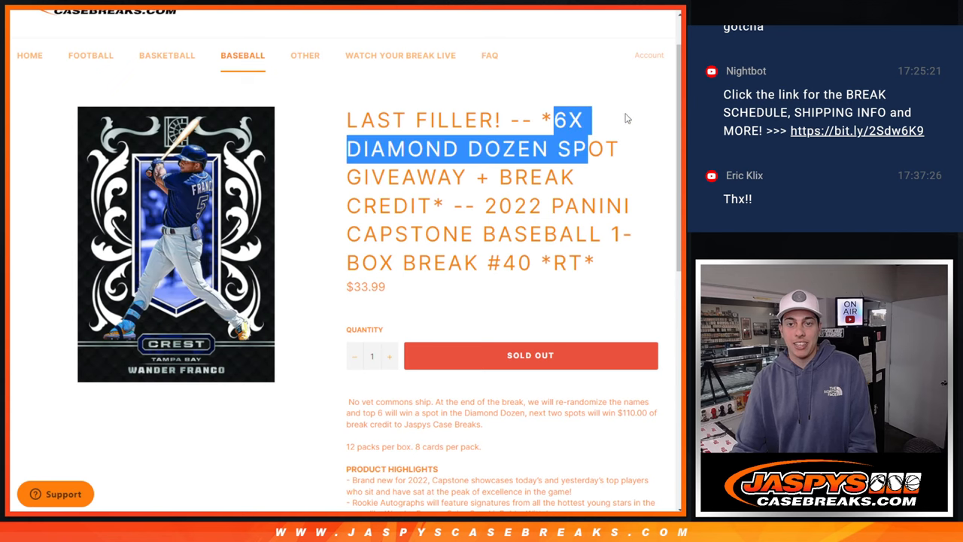
{"action": "scroll", "scroll_direction": "up", "scroll_amount": 3}
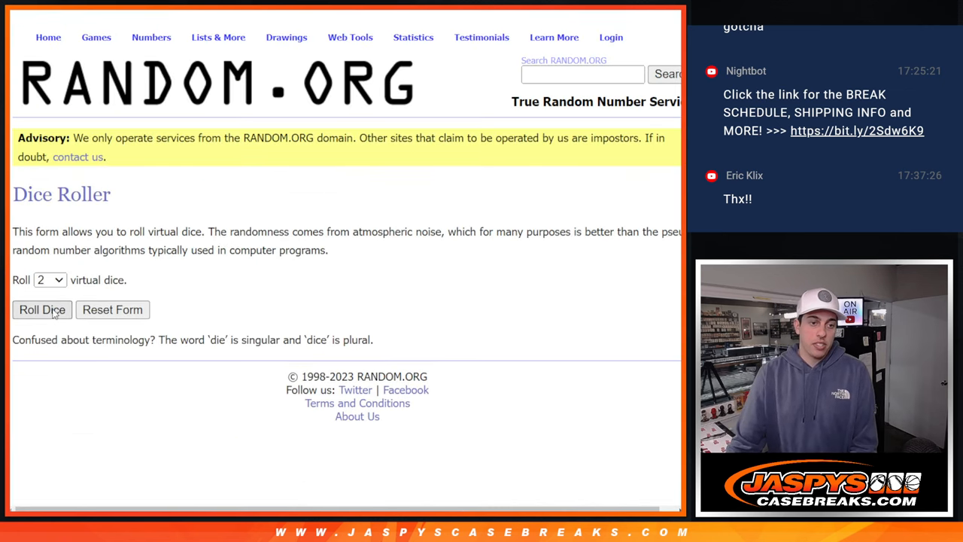
Reshuffle the giveaway entrant names in the List Randomizer, then scroll through the result led by Danny Connell.
{"action": "left_click", "coordinate": [42, 310]}
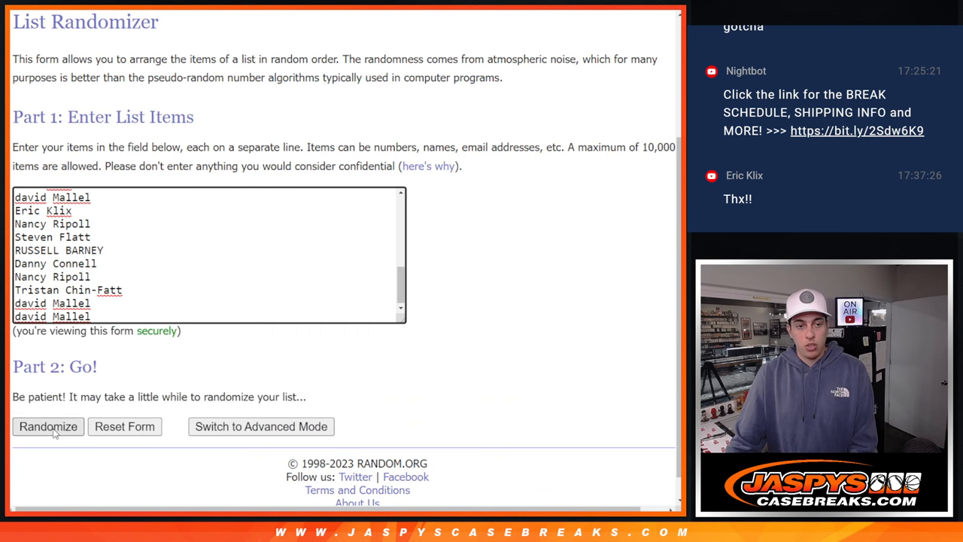
{"action": "left_click", "coordinate": [48, 427]}
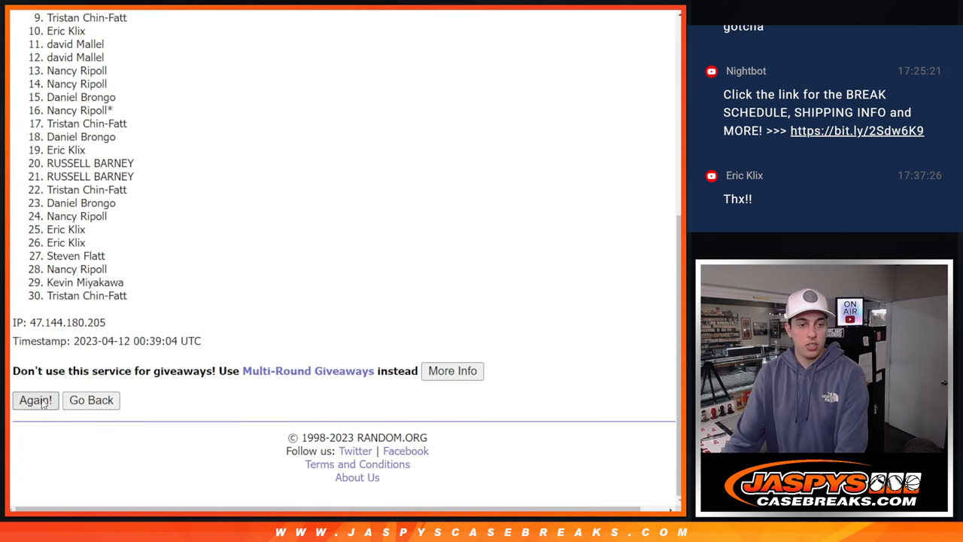
{"action": "left_click", "coordinate": [35, 400]}
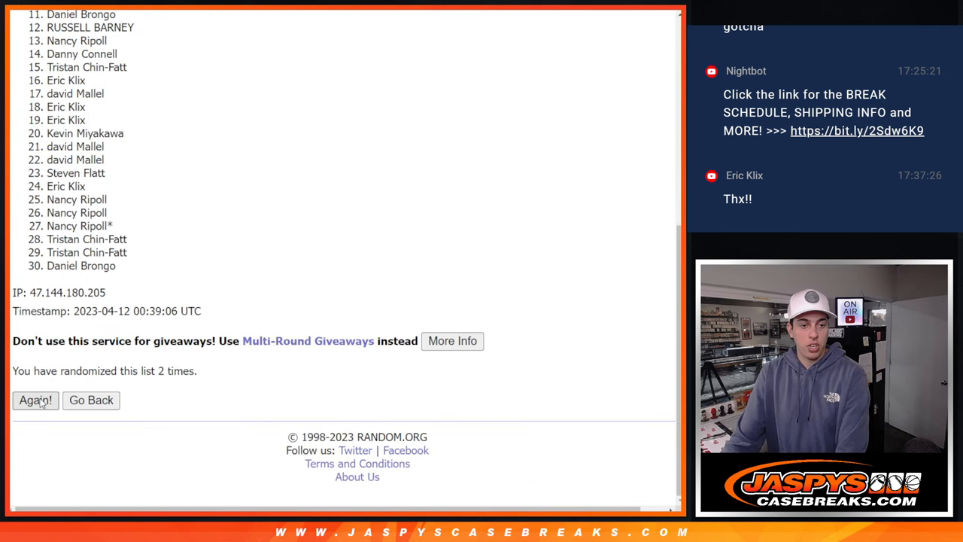
{"action": "left_click", "coordinate": [35, 400]}
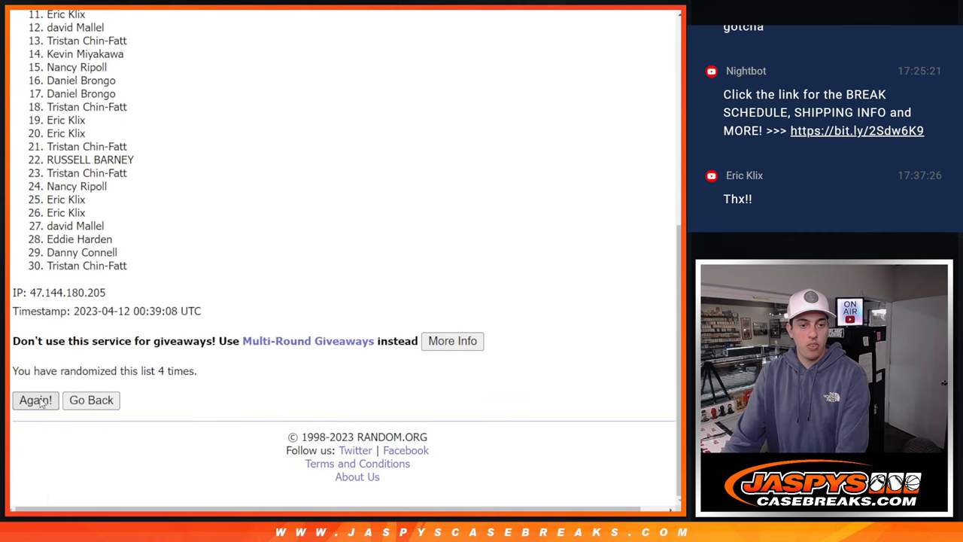
{"action": "left_click", "coordinate": [34, 400]}
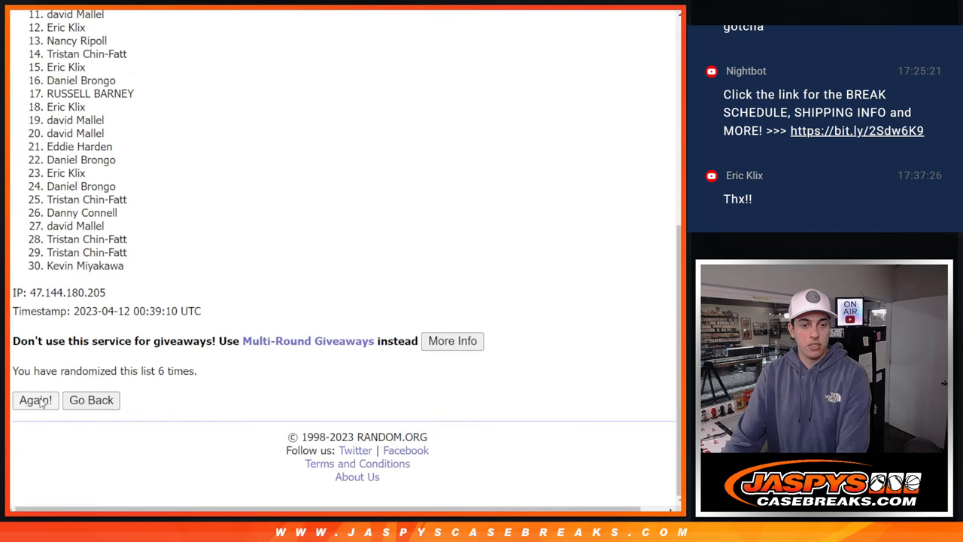
{"action": "left_click", "coordinate": [34, 400]}
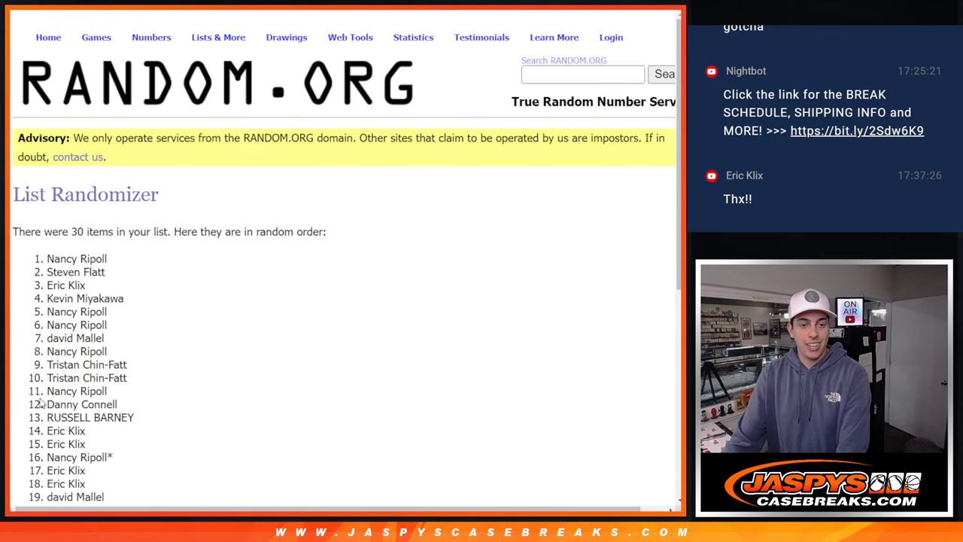
{"action": "scroll", "scroll_direction": "down", "scroll_amount": 3}
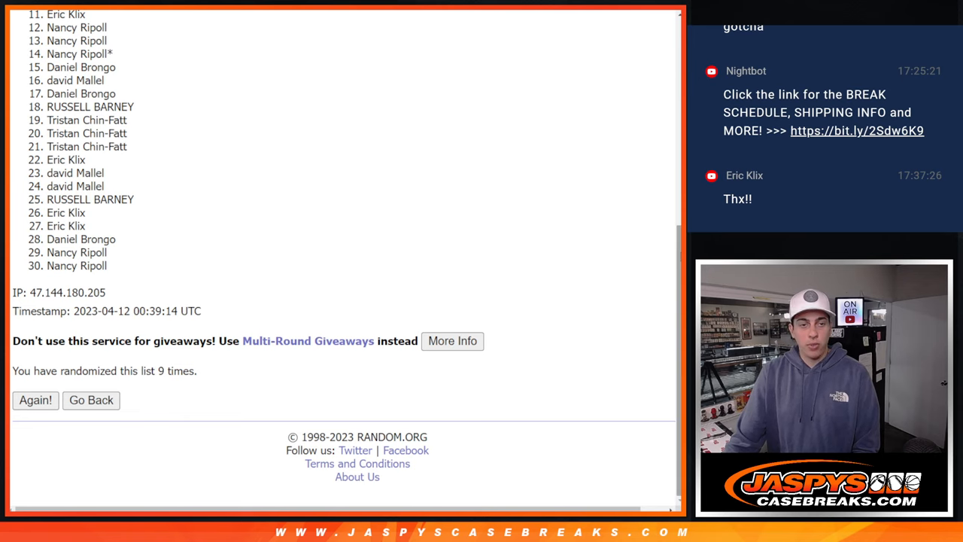
{"action": "scroll", "scroll_direction": "down", "scroll_amount": 3}
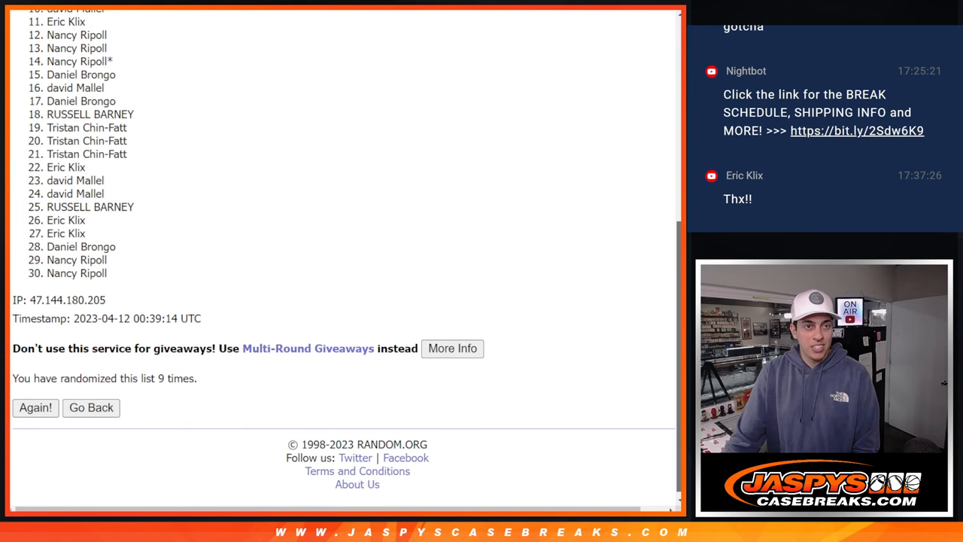
{"action": "scroll", "scroll_direction": "down", "scroll_amount": 3}
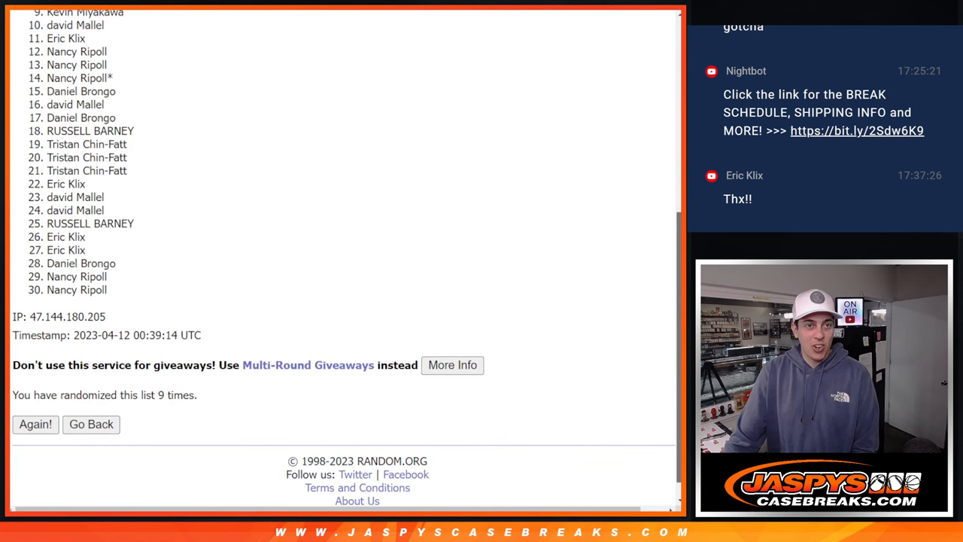
{"action": "scroll", "scroll_direction": "down", "scroll_amount": 3}
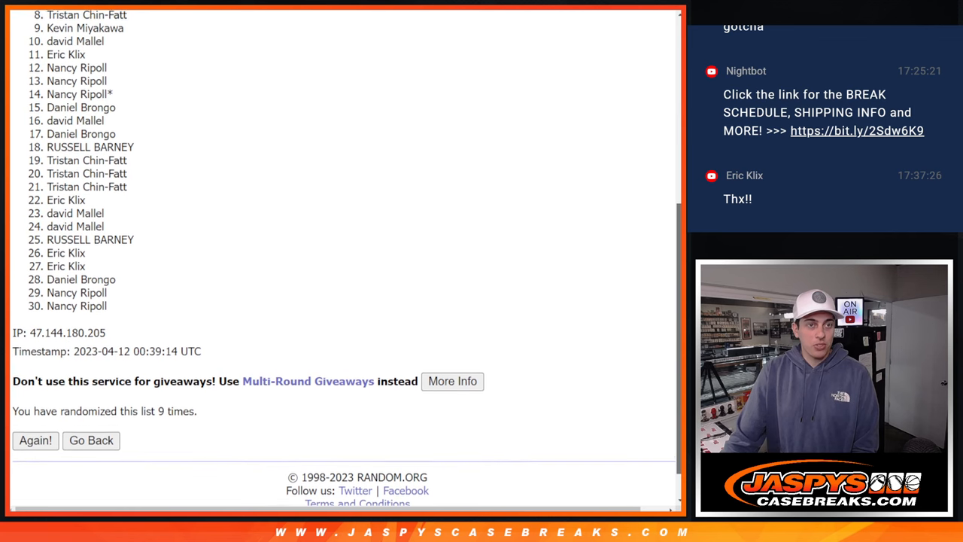
{"action": "scroll", "scroll_direction": "down", "scroll_amount": 3}
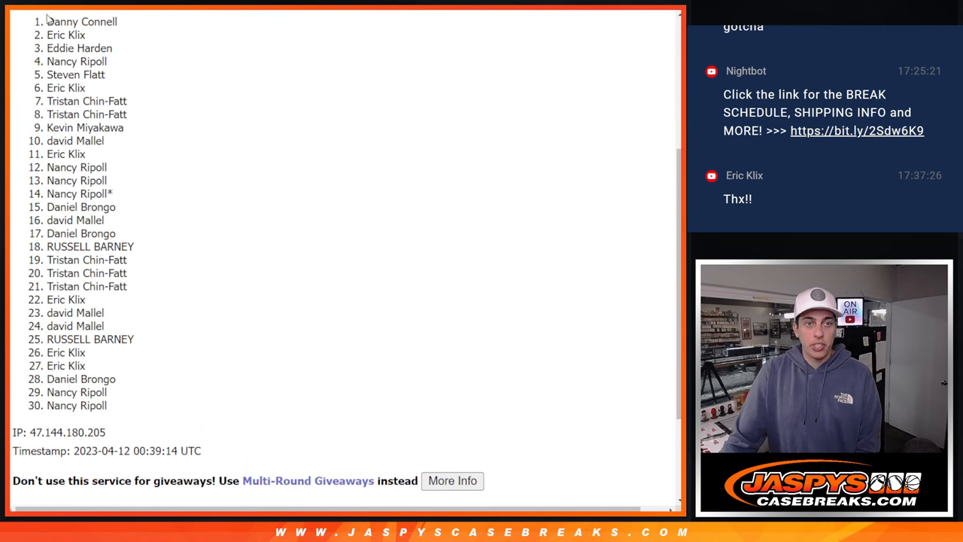
{"action": "left_click_drag", "start_coordinate": [48, 21], "coordinate": [91, 88]}
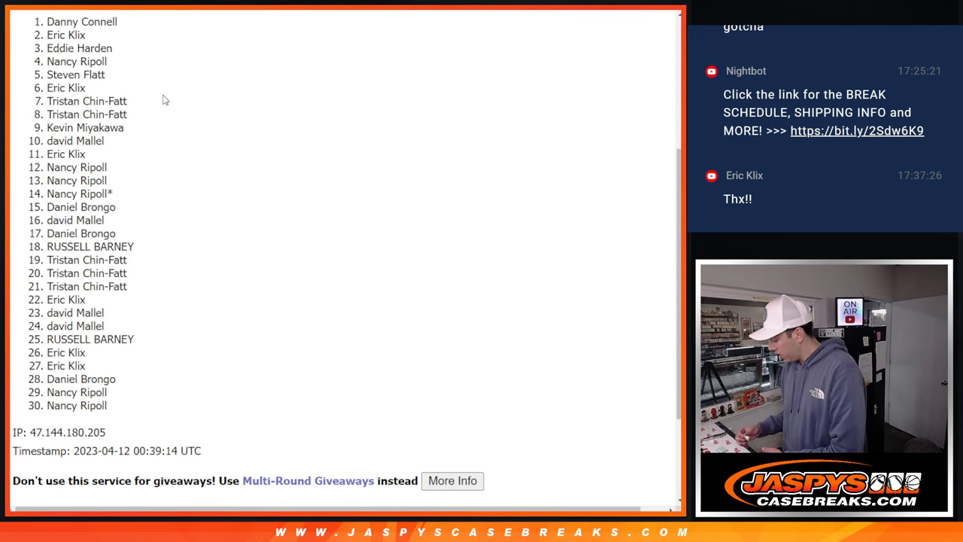
{"action": "scroll", "scroll_direction": "down", "scroll_amount": 3}
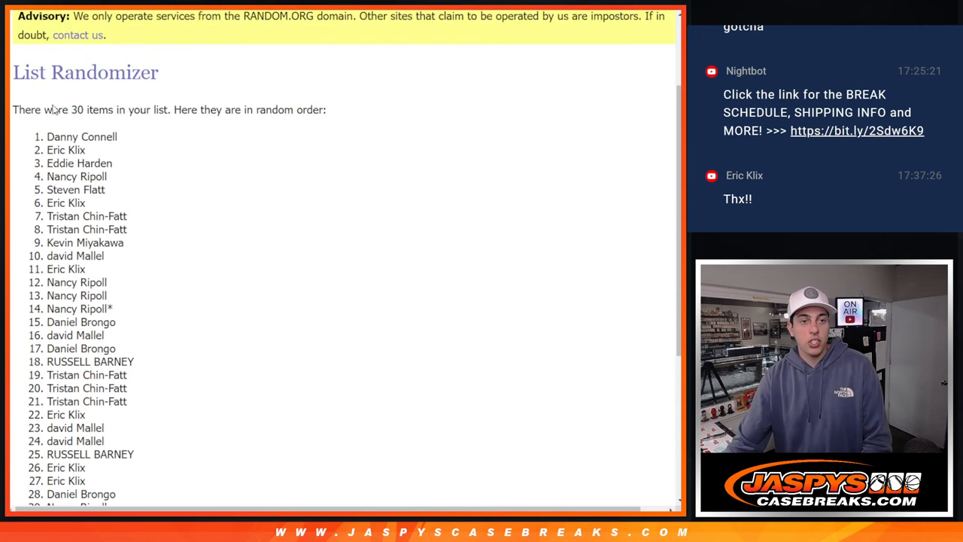
{"action": "left_click_drag", "start_coordinate": [47, 136], "coordinate": [101, 203]}
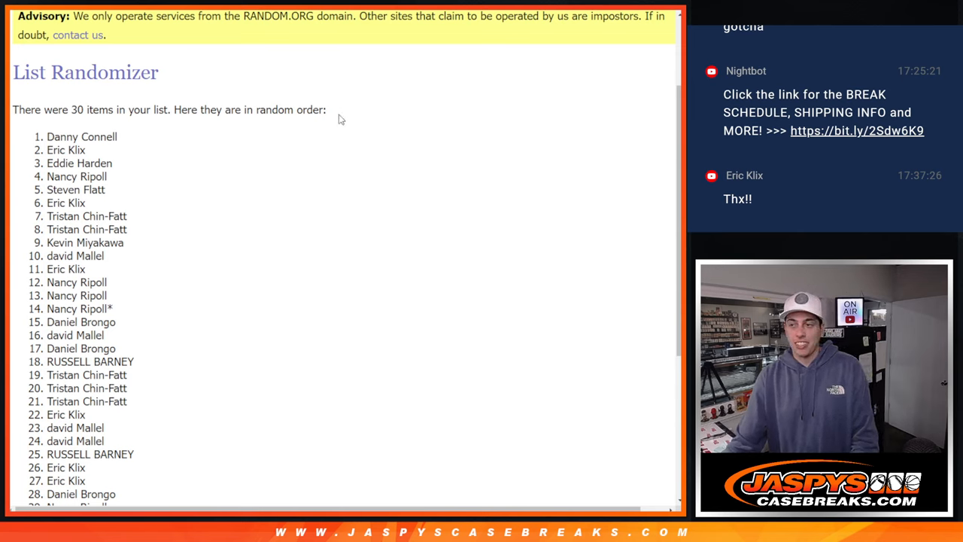
{"action": "mouse_move", "coordinate": [361, 79]}
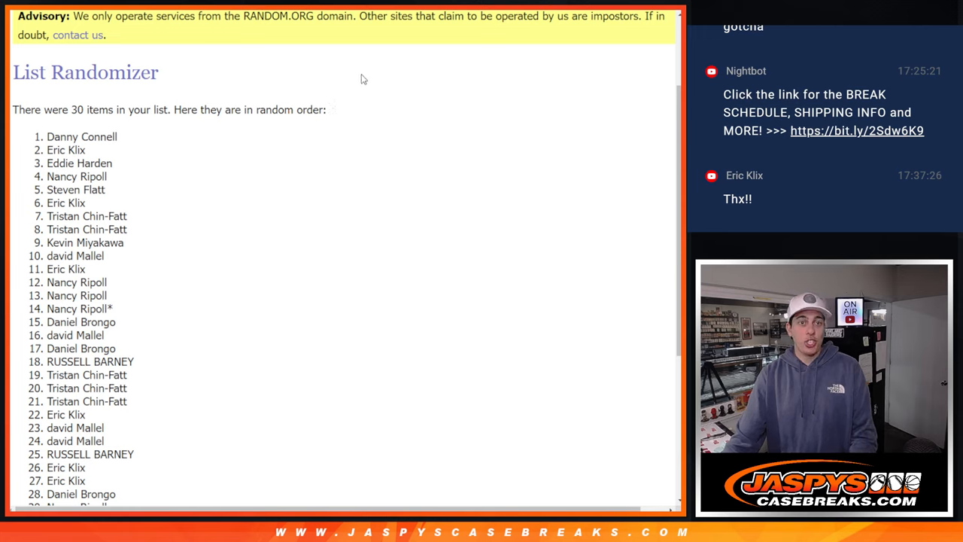